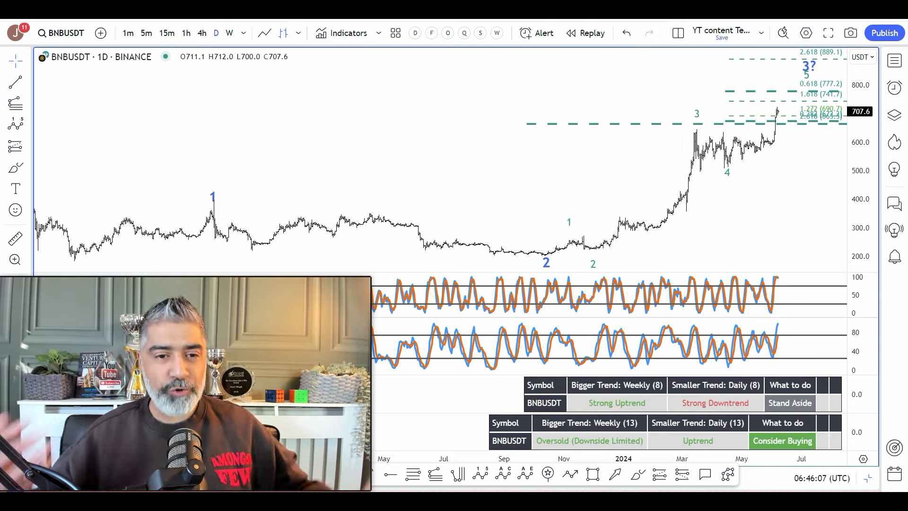
# Sketch the wave 1–2 trendline and projection over the BNB chart, then clear the sketches.
pyautogui.moveTo(210, 210); pyautogui.dragTo(284, 216)
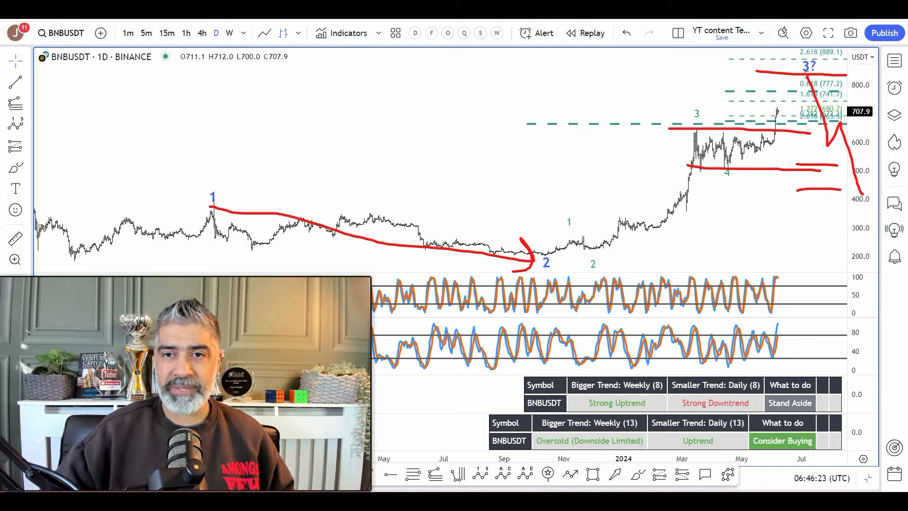
pyautogui.click(625, 33)
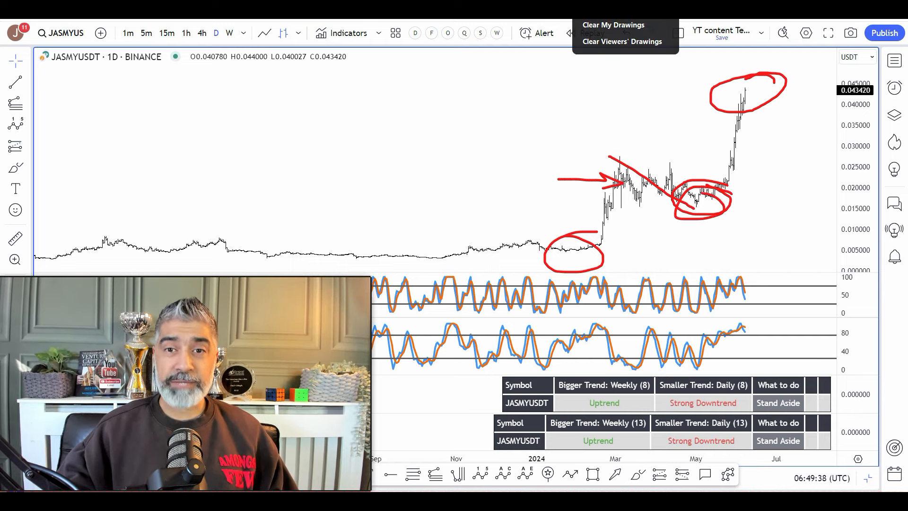
# Clear the hand-drawn circles and arrow from the JASMY daily chart.
pyautogui.click(613, 24)
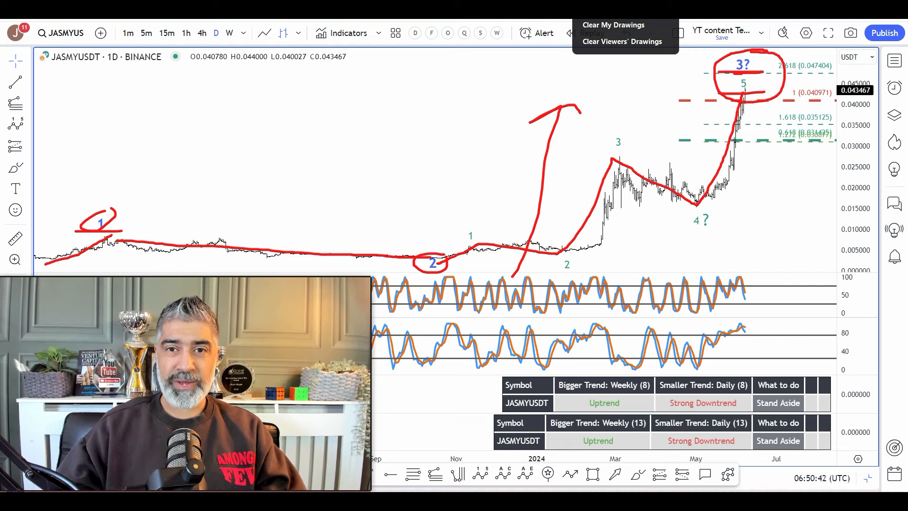
# Clear the circled wave 1, 2, 3? marks and arrow from the JASMY chart.
pyautogui.click(613, 24)
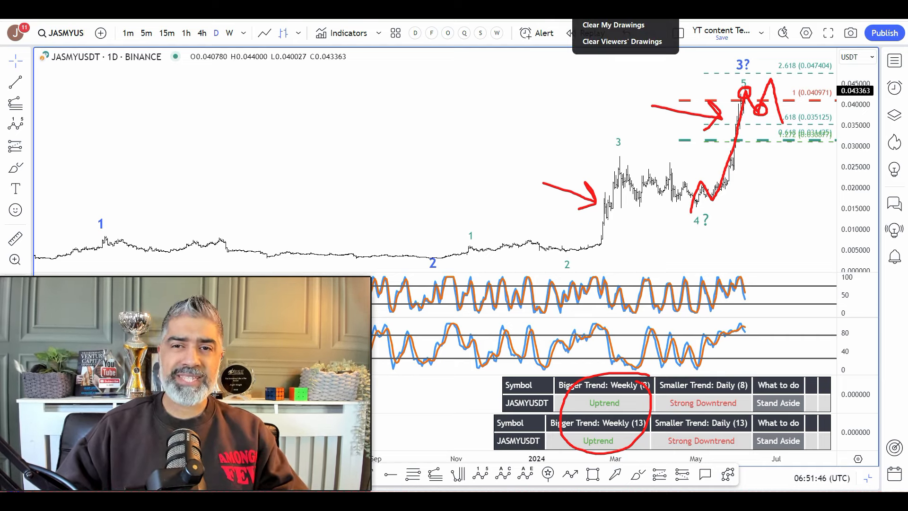
# Clear the sketched rise toward the 2.618 level from the JASMY chart twice while redrawing.
pyautogui.click(612, 25)
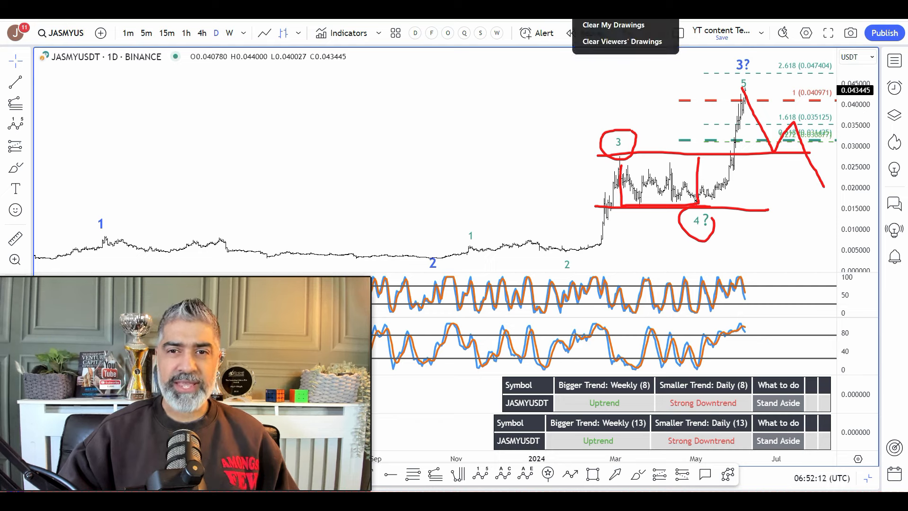
pyautogui.click(613, 24)
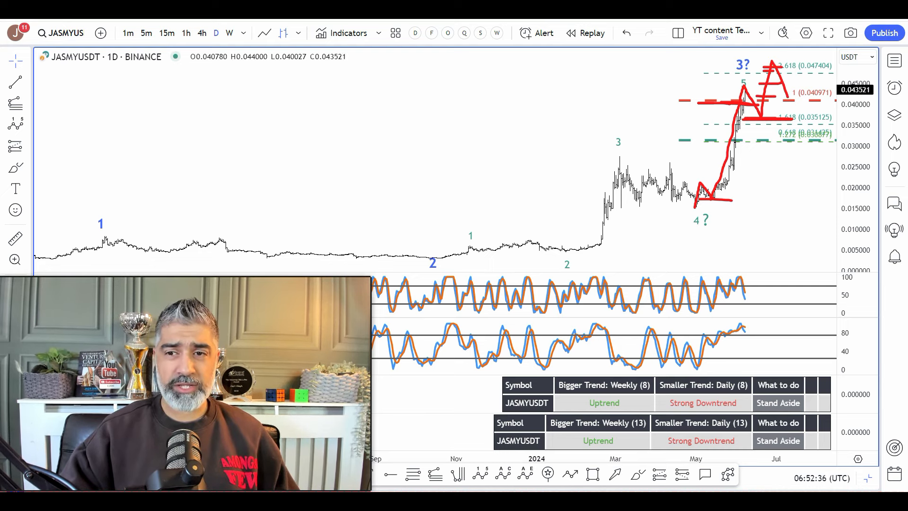
pyautogui.click(592, 32)
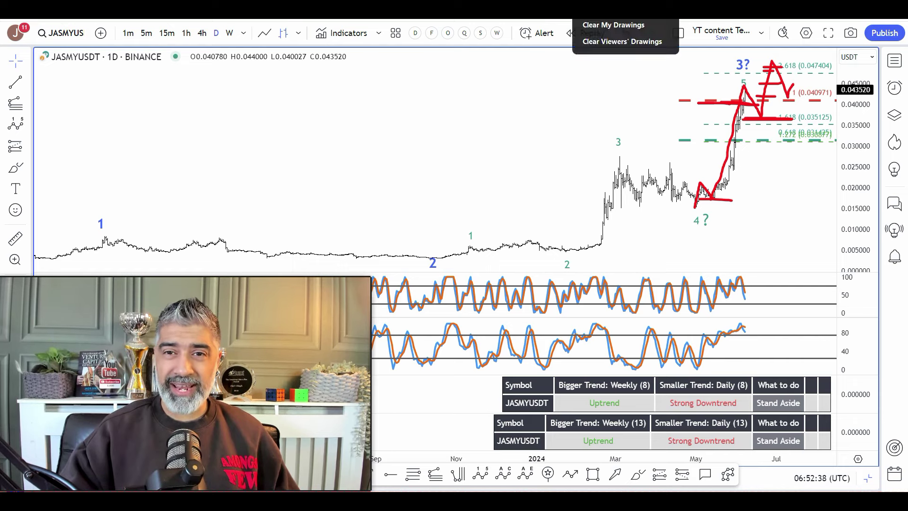
# Choose Clear My Drawings to erase the red projection sketches from the JASMY chart.
pyautogui.click(613, 25)
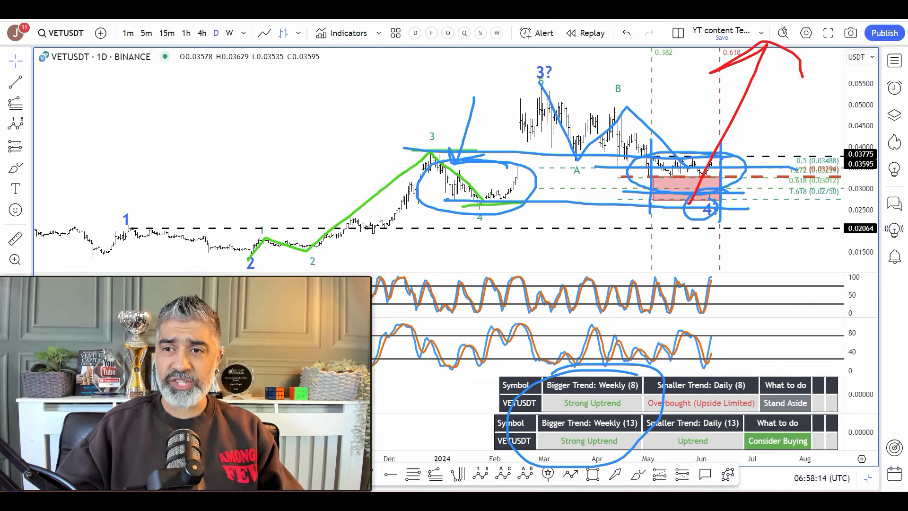
# Wipe the earlier blue and green sketches from the VeChain daily chart.
pyautogui.click(625, 33)
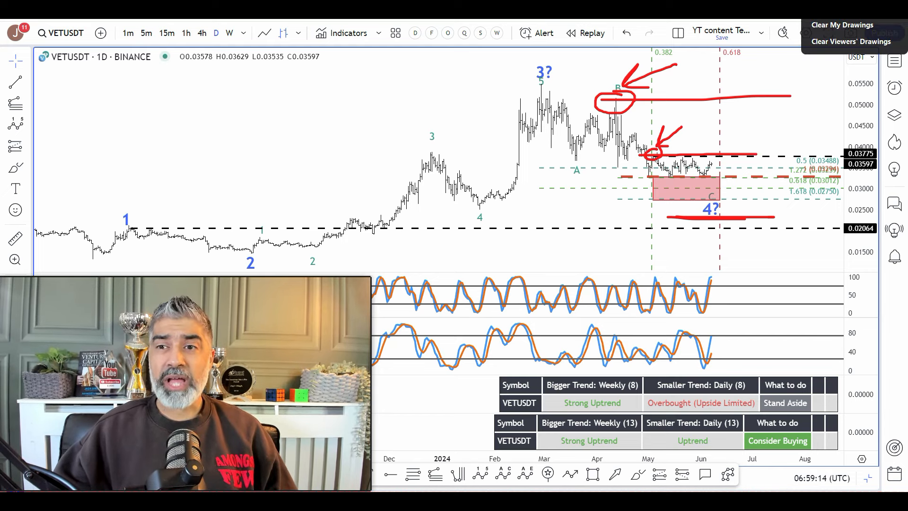
# Erase the red circles, arrows and resistance lines from the VeChain chart.
pyautogui.click(842, 24)
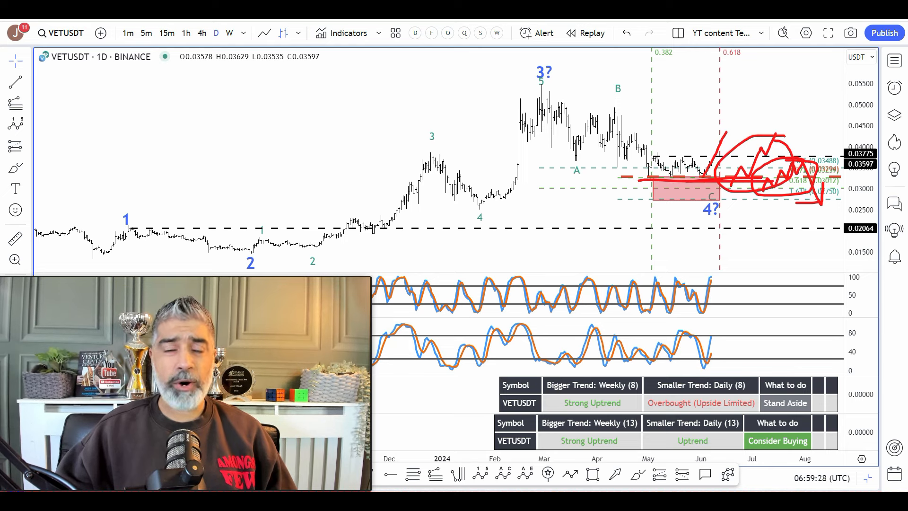
pyautogui.click(784, 32)
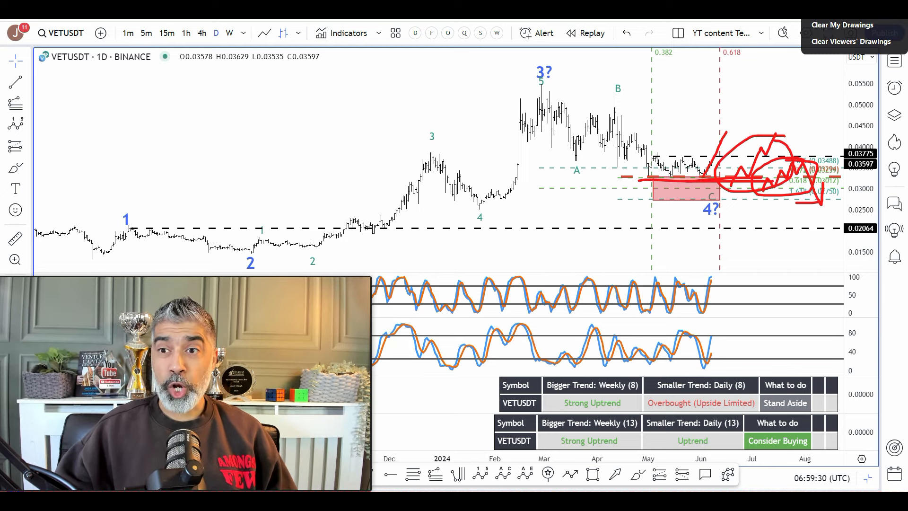
# Choose Clear My Drawings to remove the red choppy path from the VeChain chart.
pyautogui.click(843, 25)
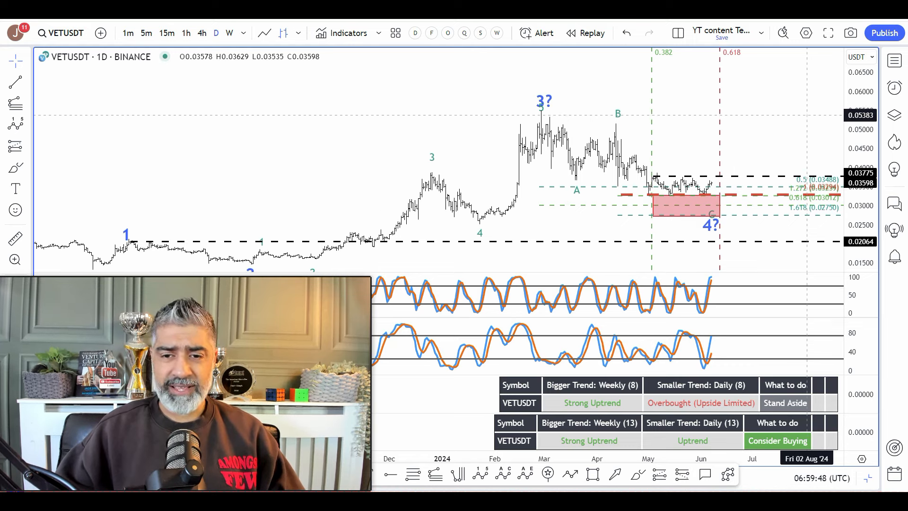
pyautogui.moveTo(712, 169)
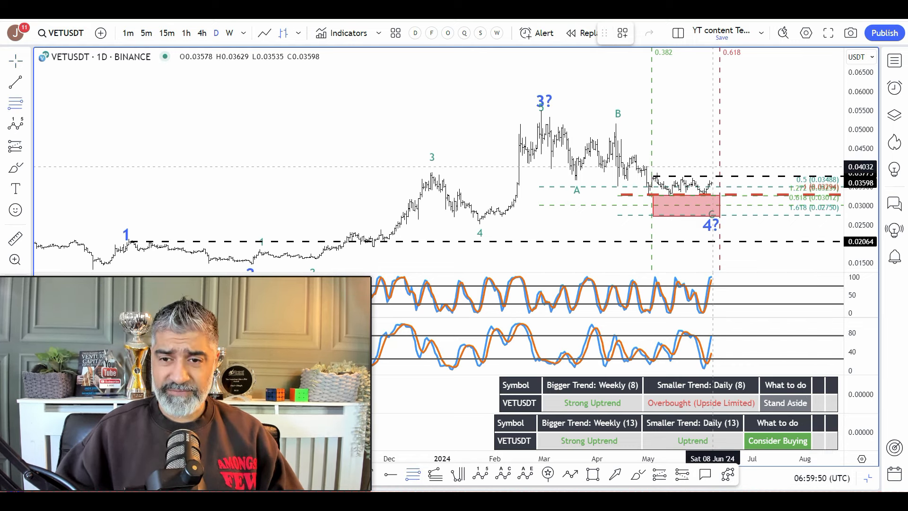